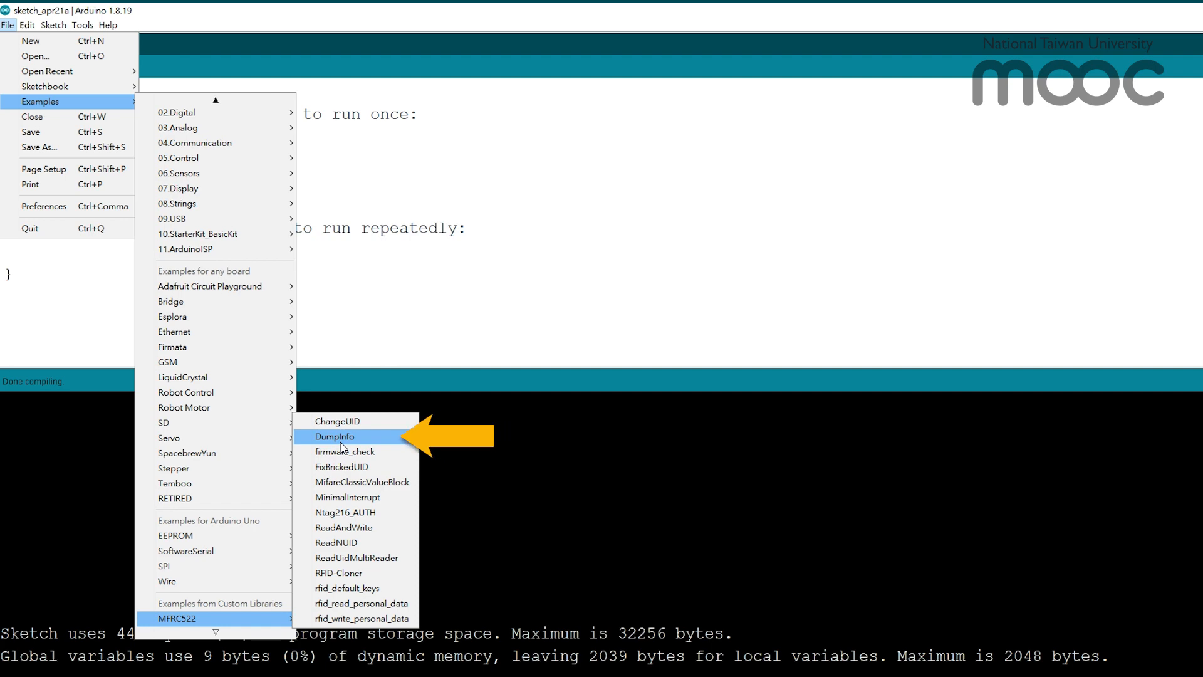
# Step: Load the MFRC522 DumpInfo example and upload it to the Uno on COM3
pyautogui.click(333, 436)
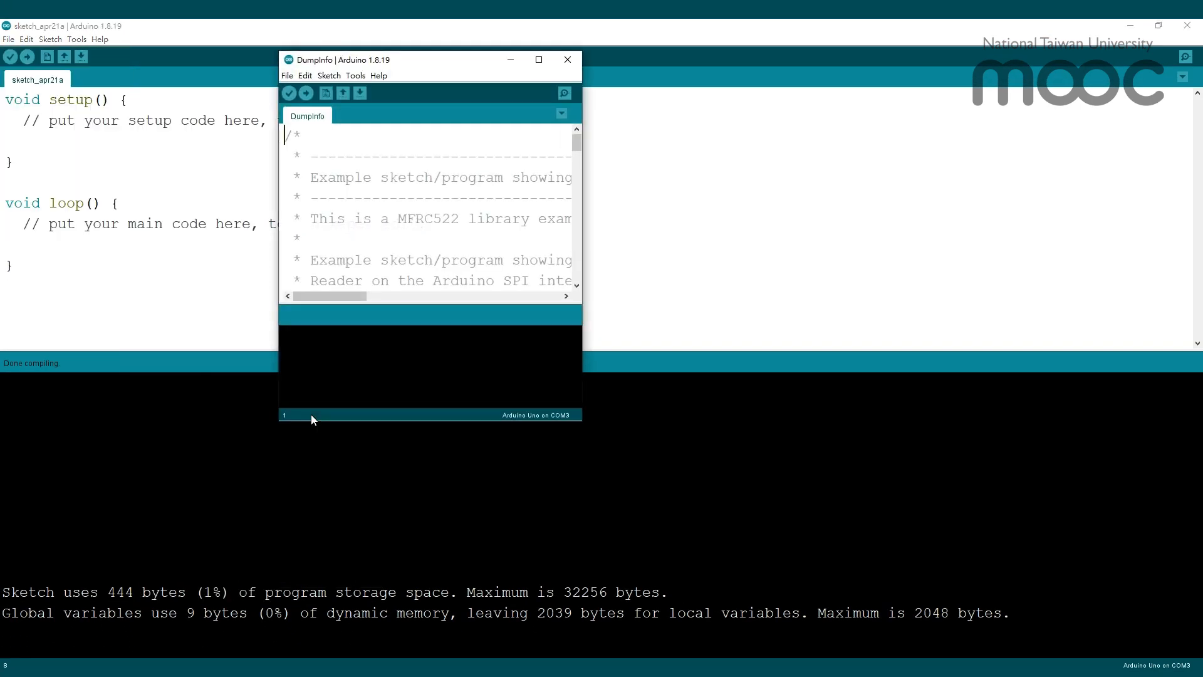
pyautogui.click(539, 58)
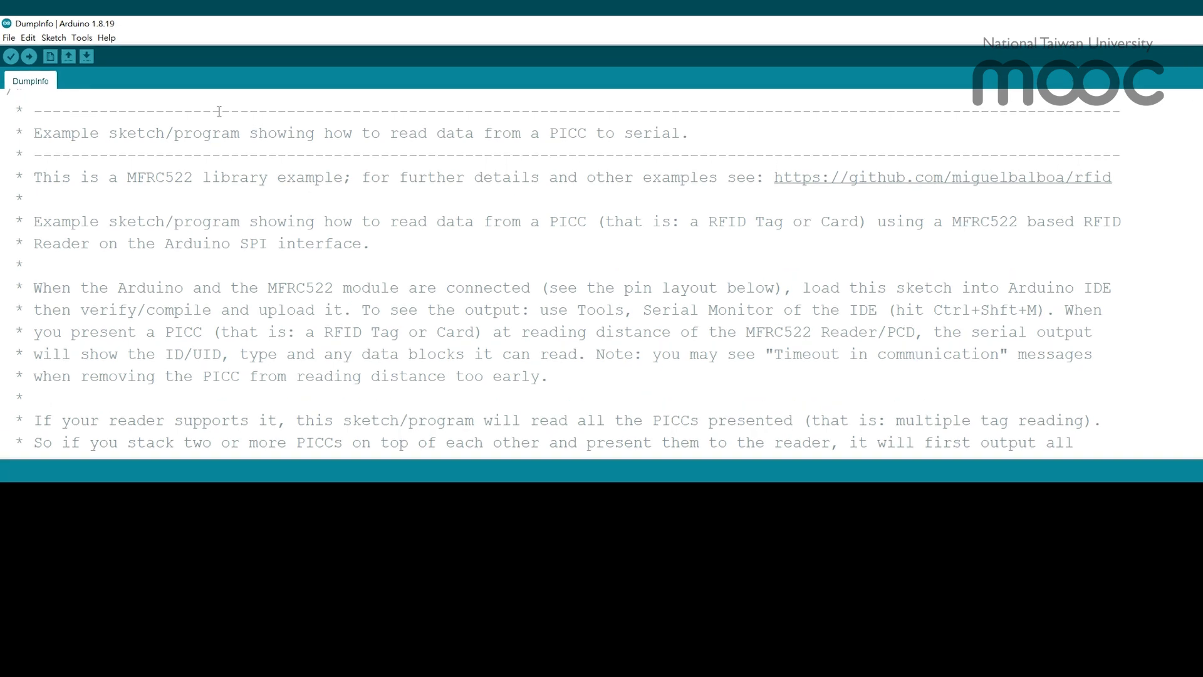
pyautogui.click(45, 56)
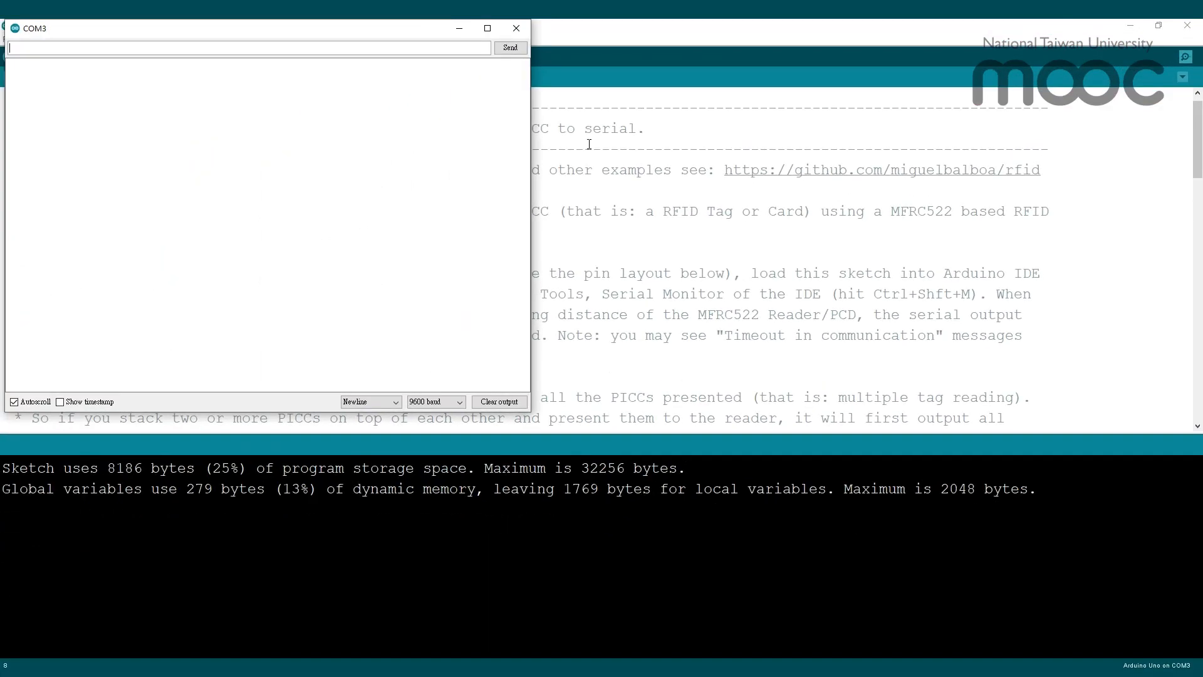
# Step: View the card dump full-screen down to sector 0 block 0 (23 81 78 A3)
pyautogui.click(486, 27)
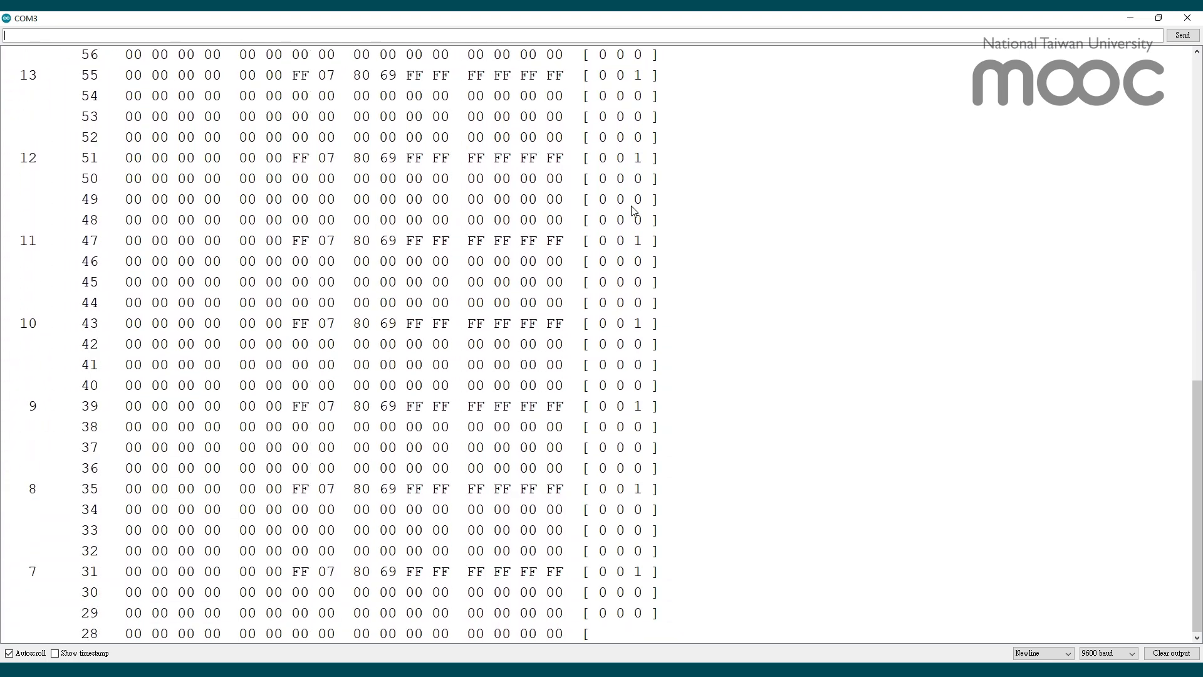
pyautogui.scroll(-3)
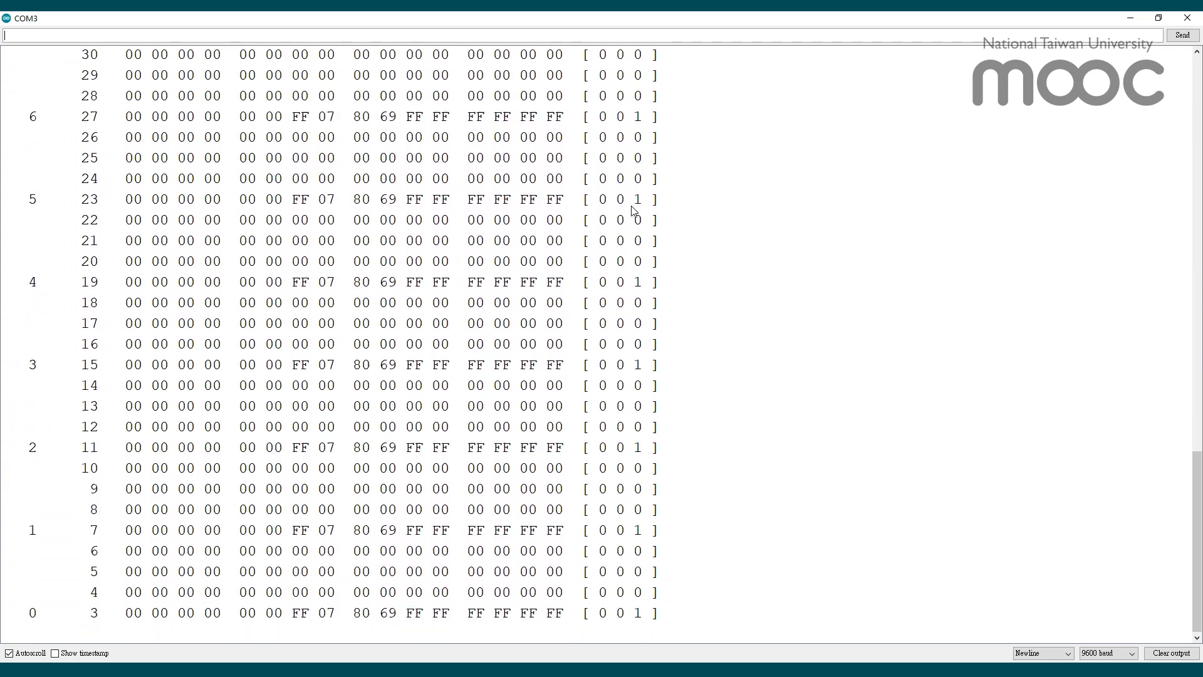
pyautogui.scroll(-3)
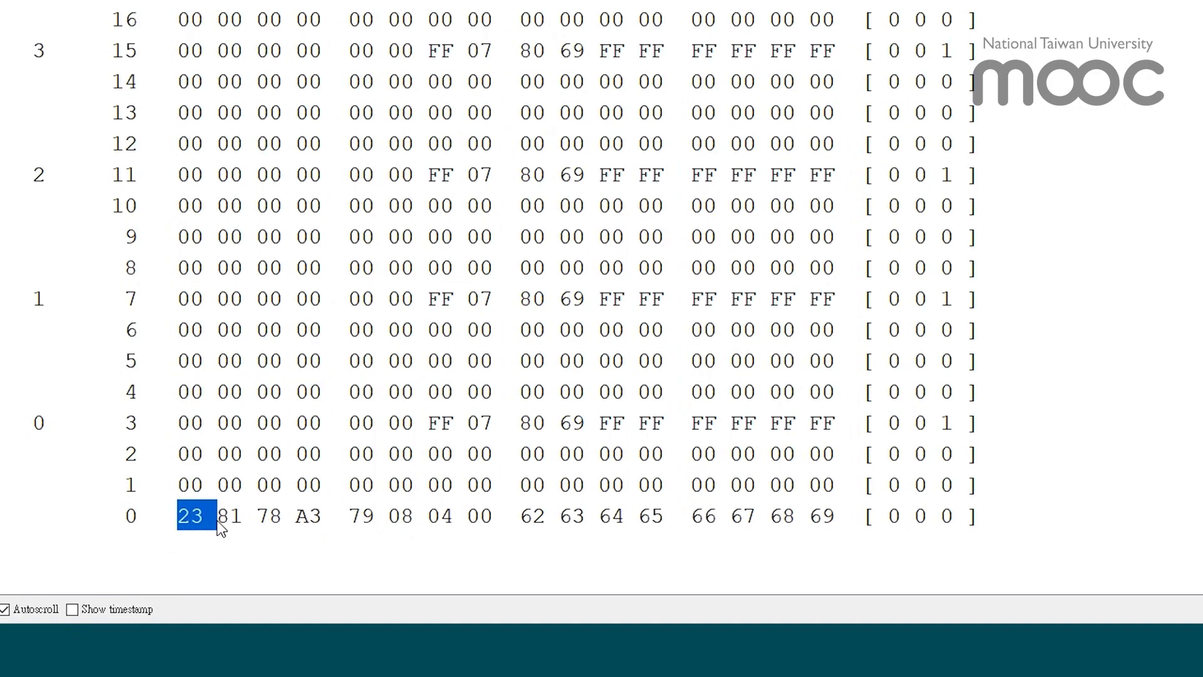
pyautogui.moveTo(190, 515); pyautogui.dragTo(320, 515)
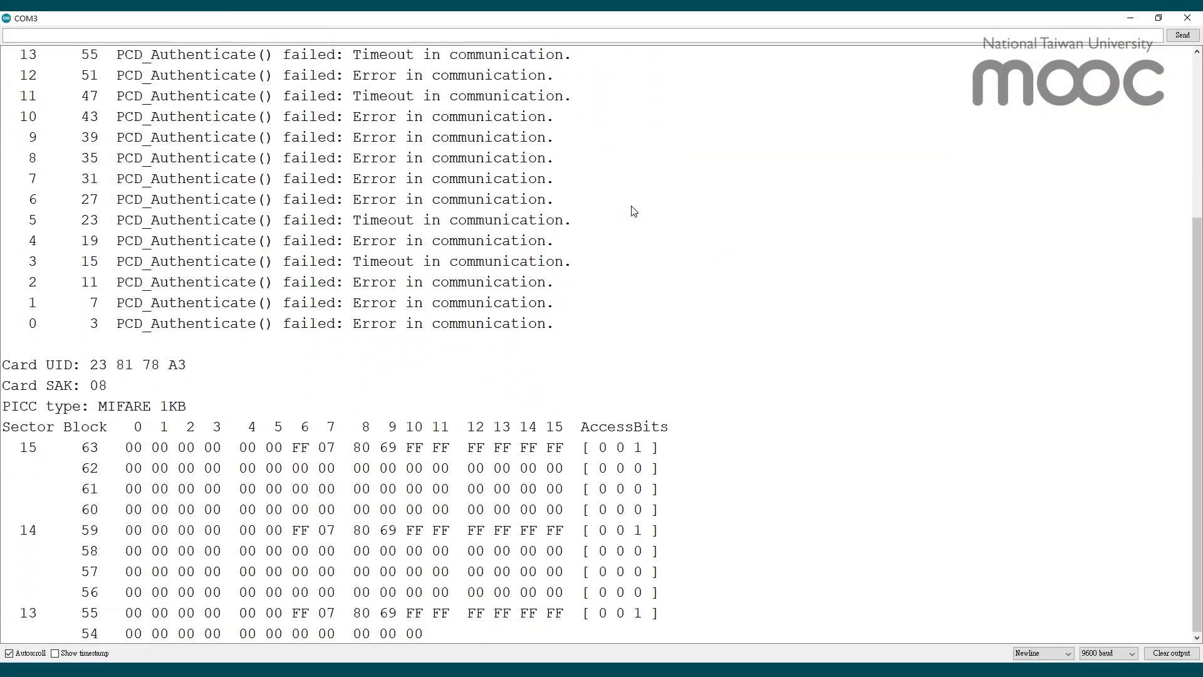
# Step: Scroll the monitor through the student ID card scan, UID 25 01 B6 3C, showing failed authentications
pyautogui.scroll(-3)
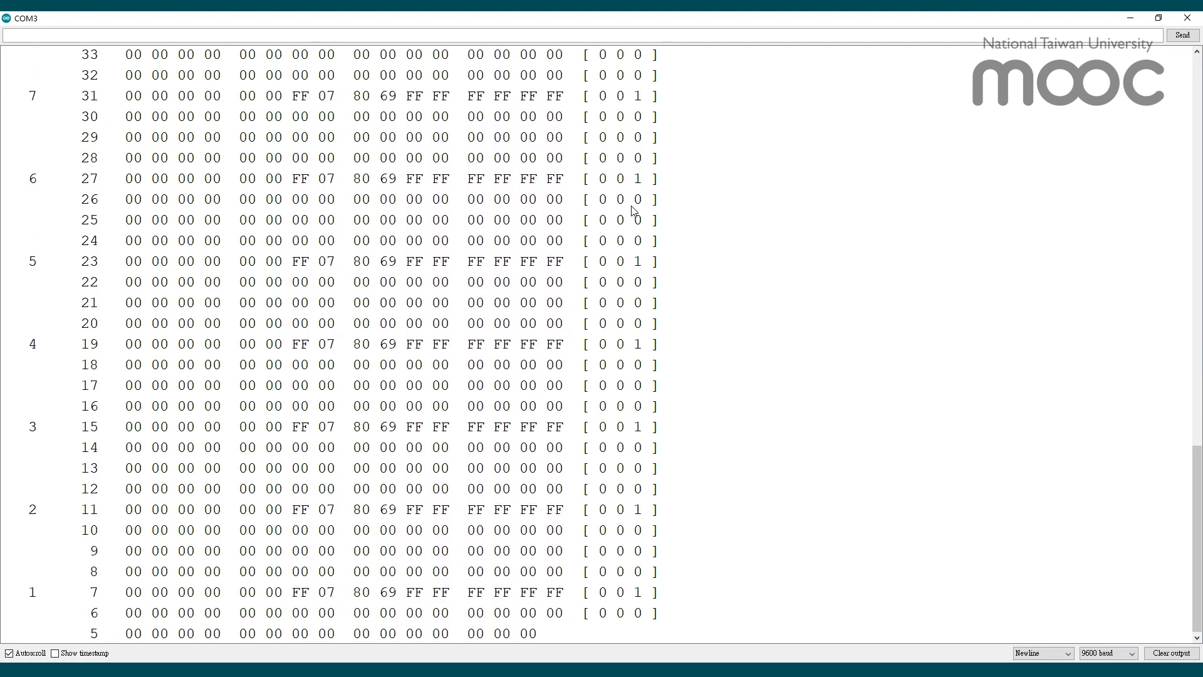
pyautogui.scroll(-3)
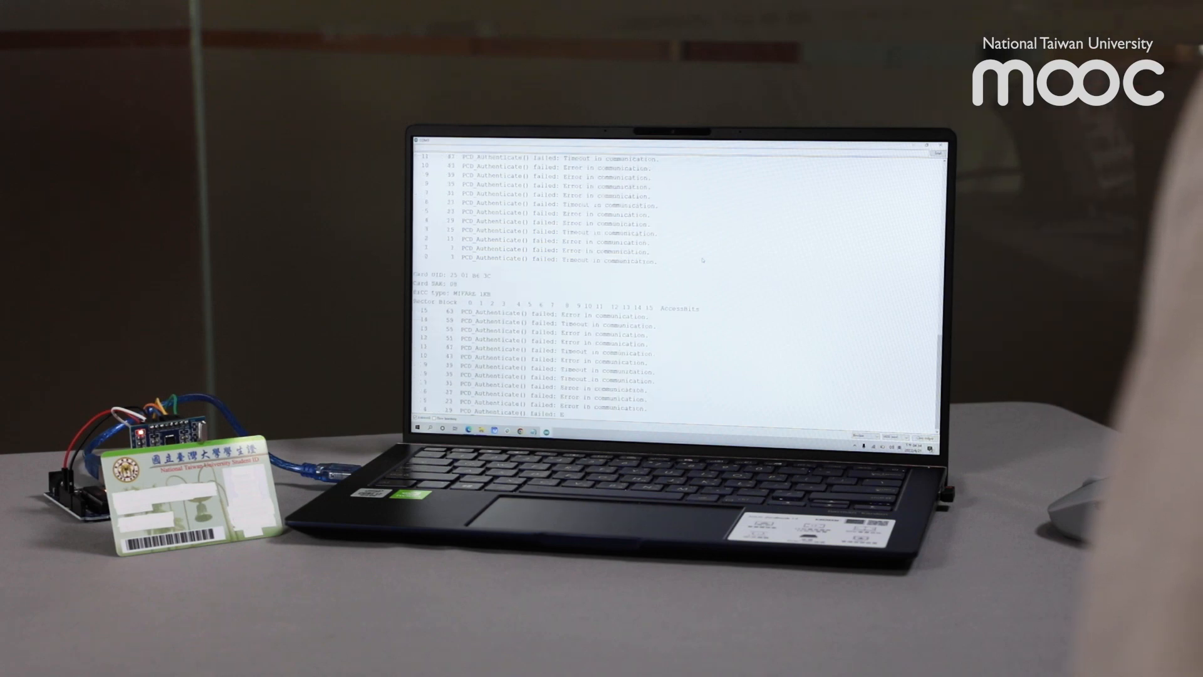
pyautogui.scroll(-3)
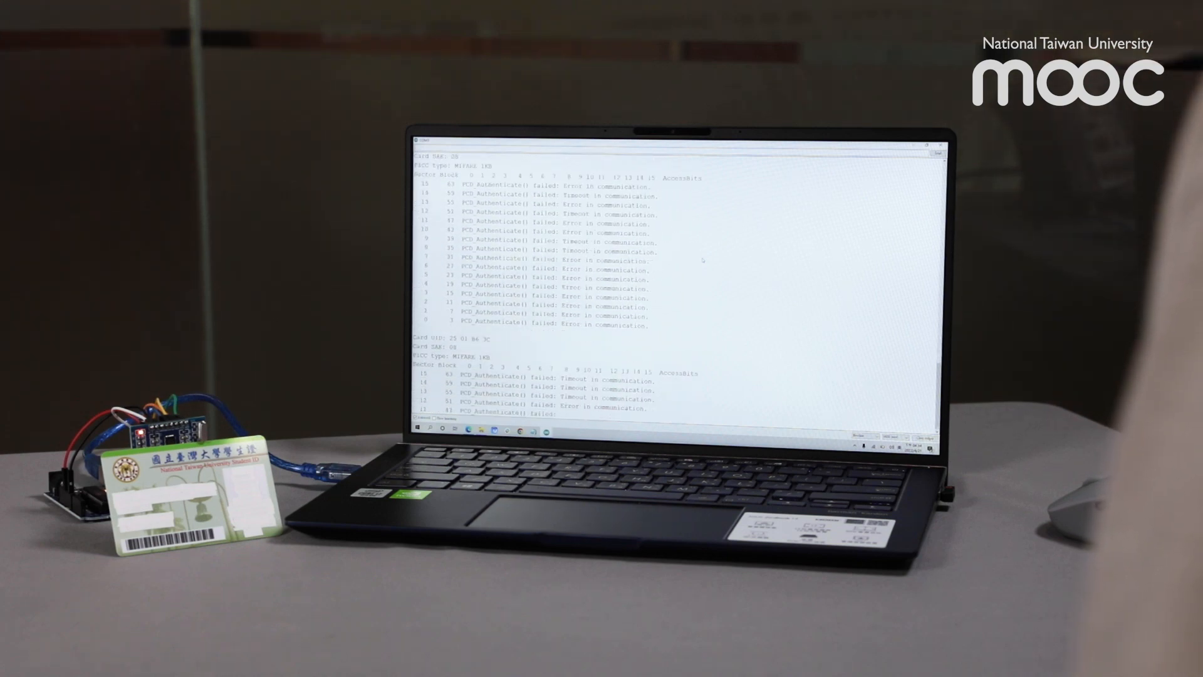
pyautogui.scroll(-3)
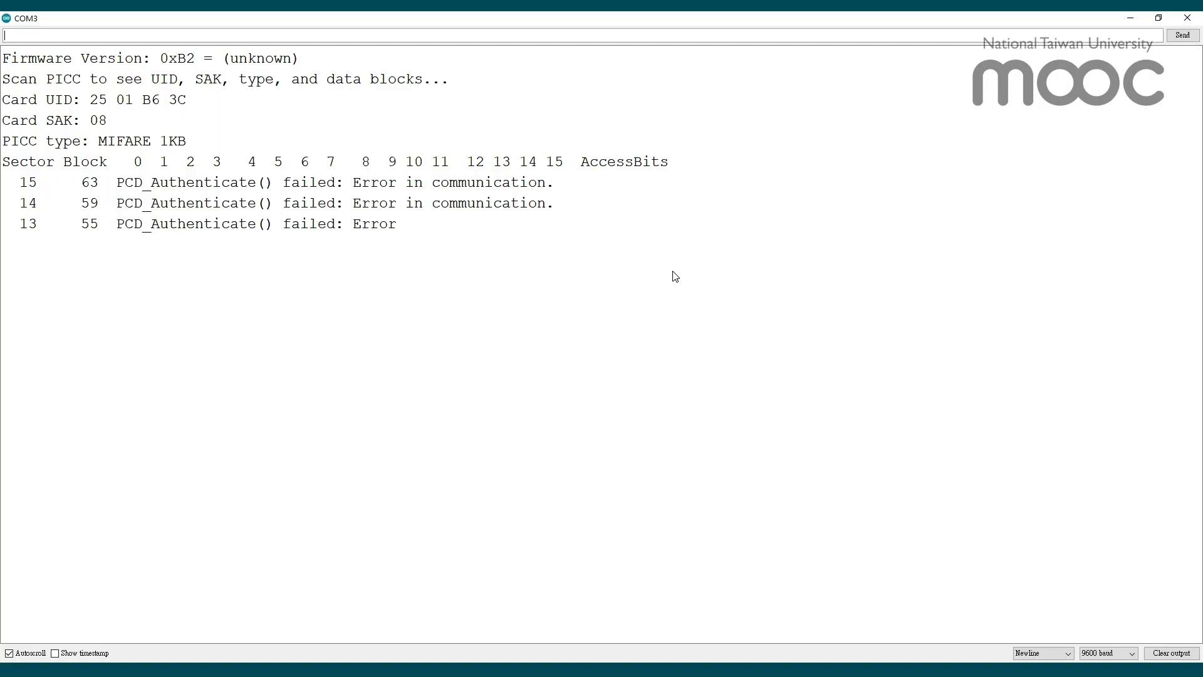
pyautogui.scroll(-3)
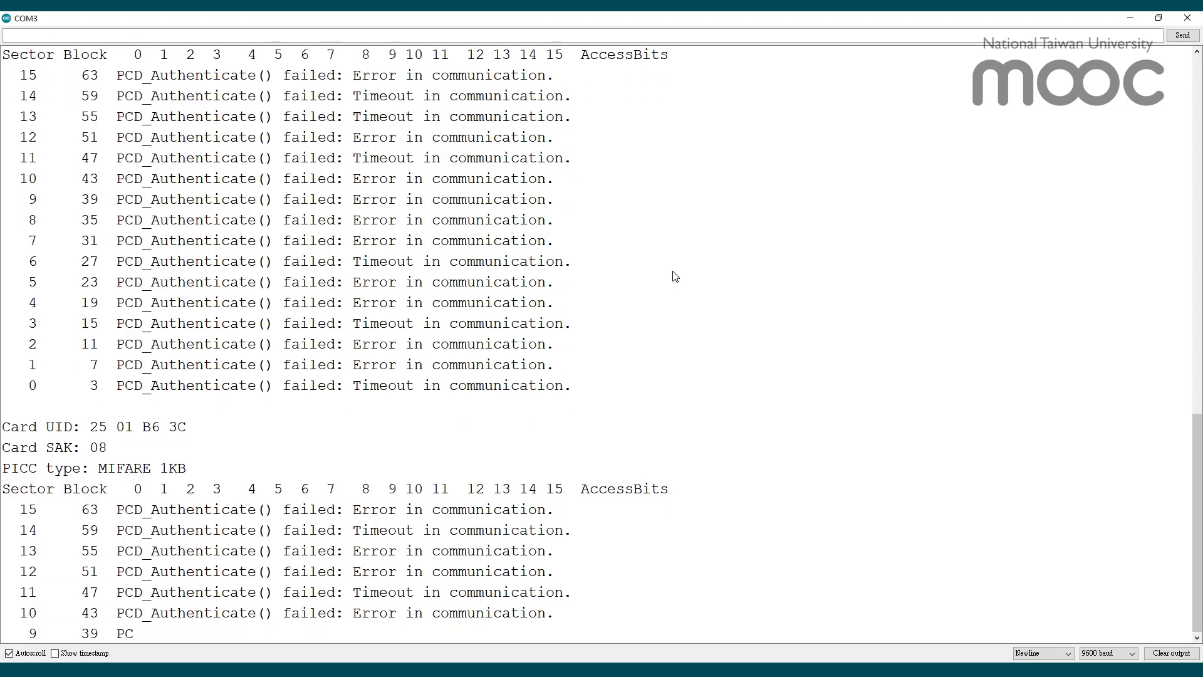
pyautogui.scroll(-3)
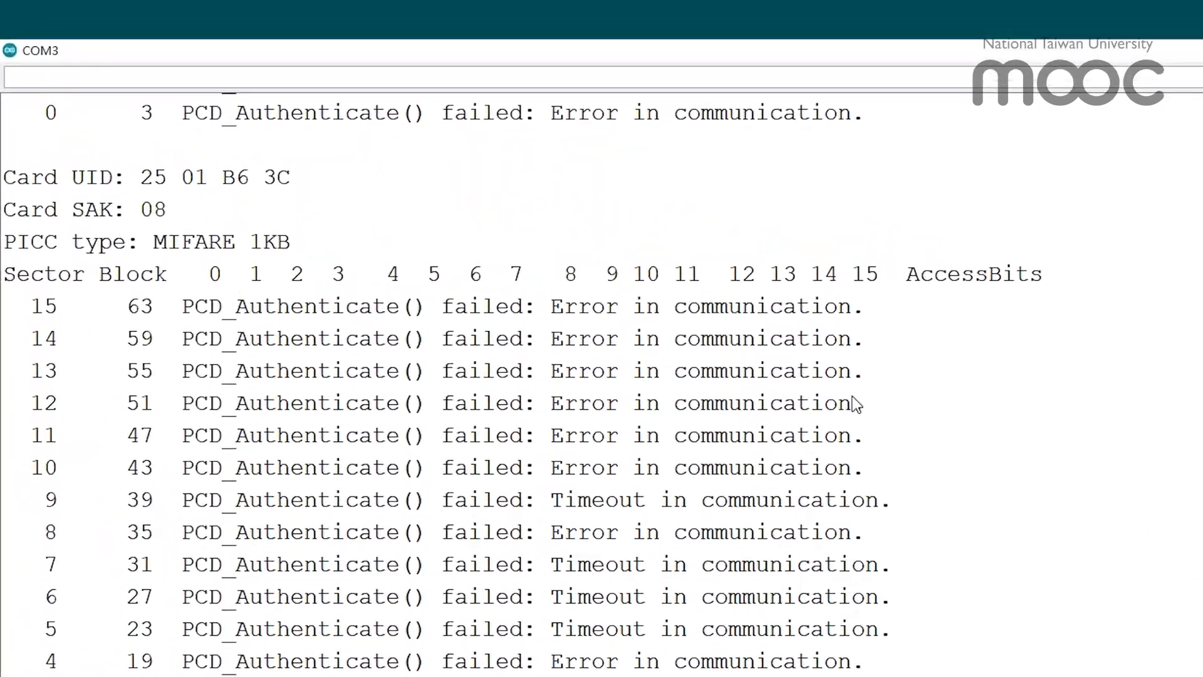
pyautogui.moveTo(143, 183); pyautogui.dragTo(299, 183)
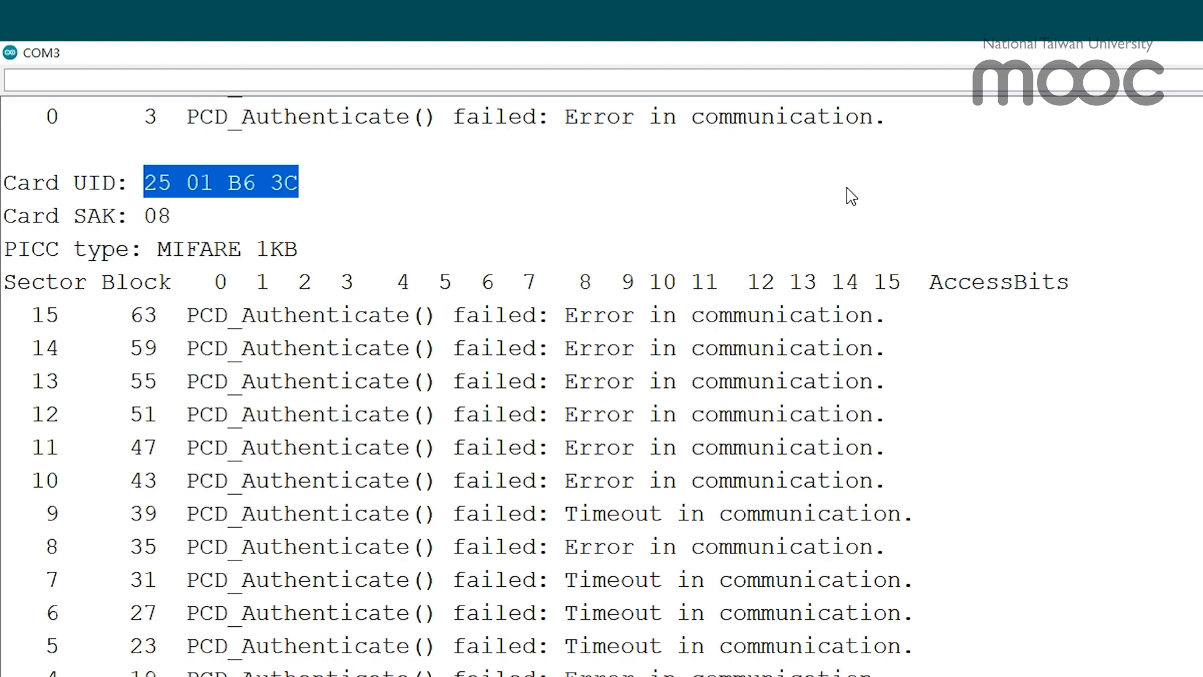
pyautogui.scroll(-3)
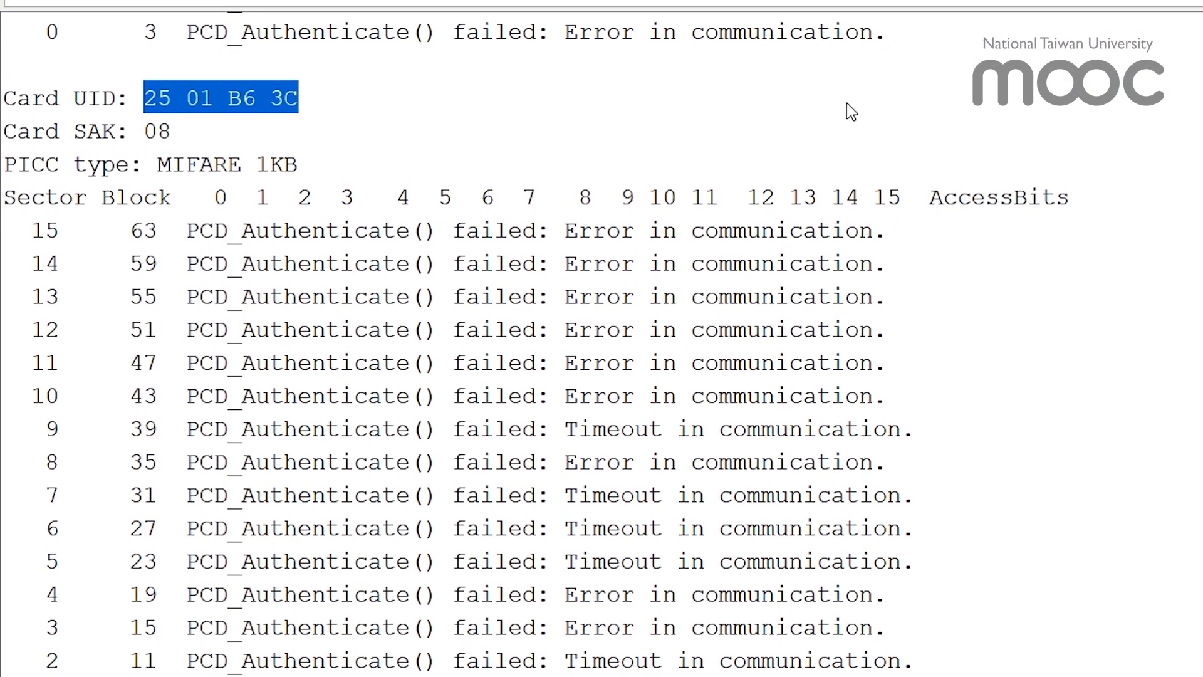
pyautogui.scroll(-3)
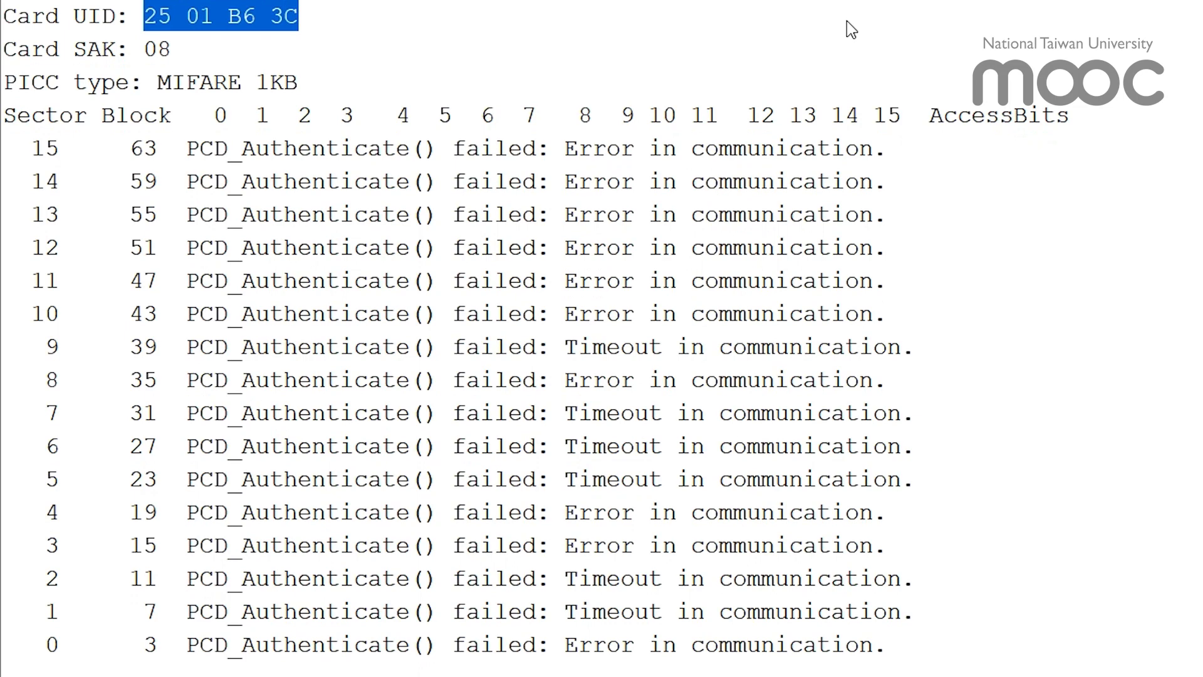